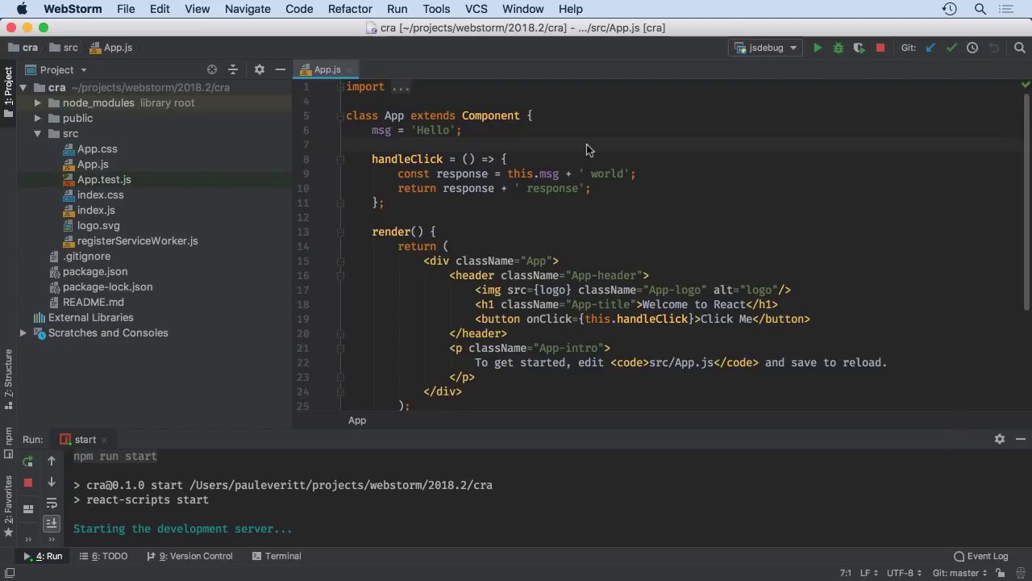
# Inspect the jsdebug run configuration settings and close them unchanged
pyautogui.click(764, 47)
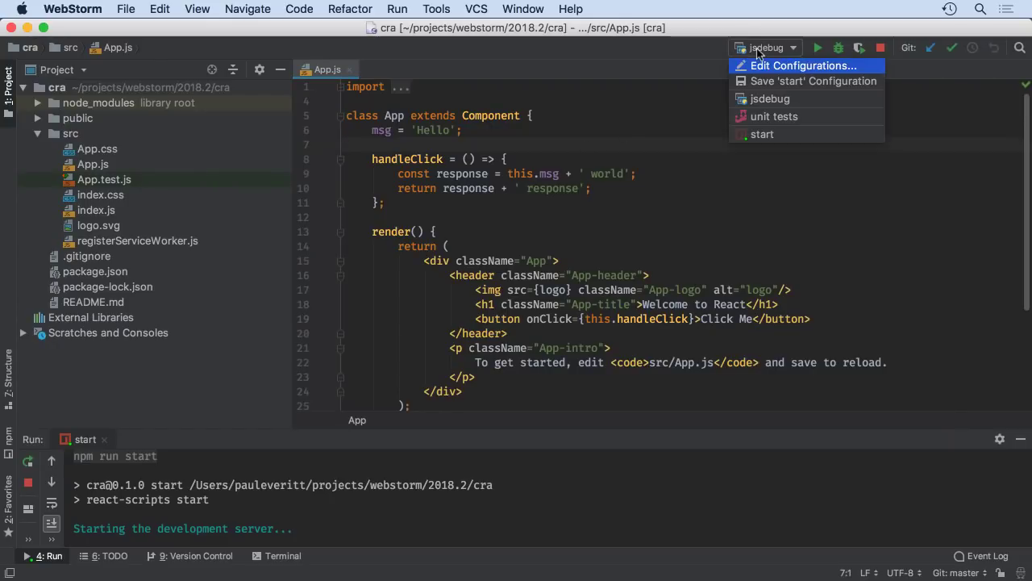
pyautogui.click(801, 65)
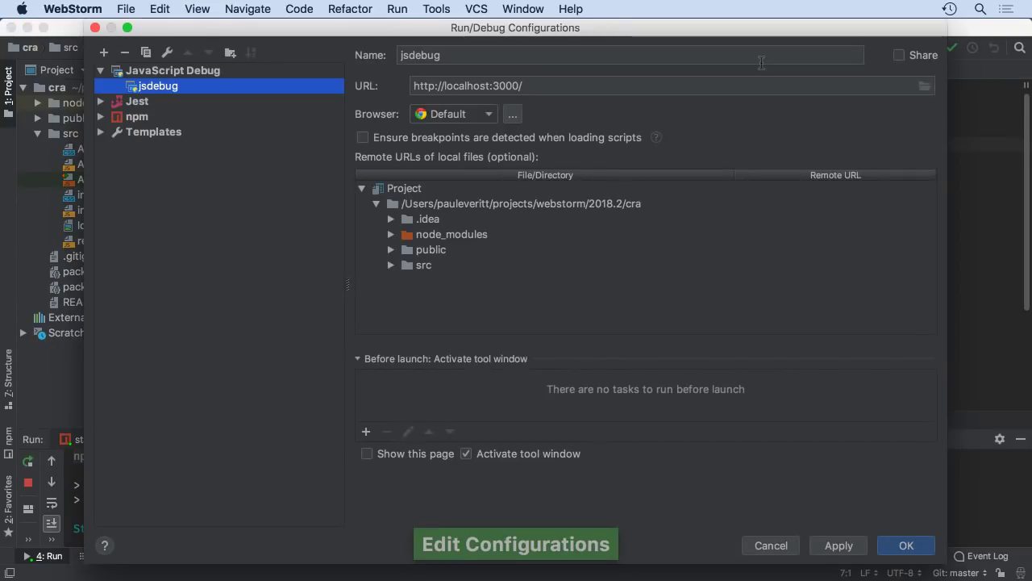
pyautogui.moveTo(494, 73)
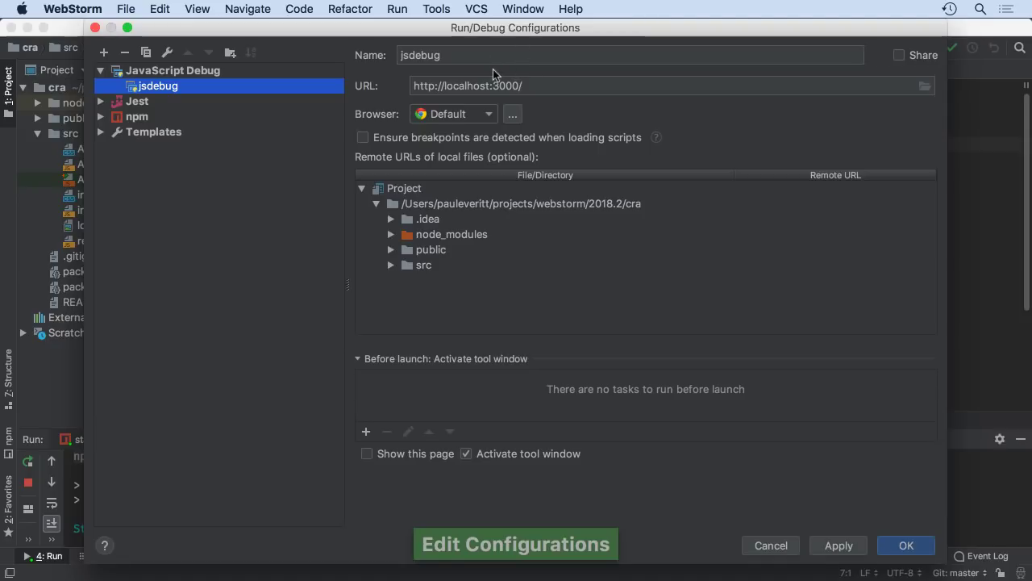
pyautogui.click(906, 546)
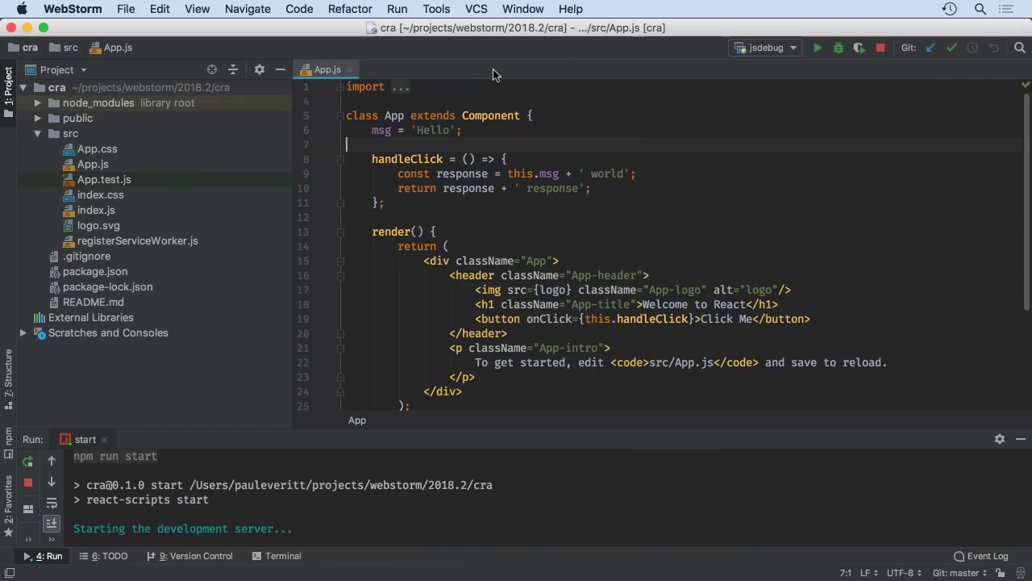
pyautogui.moveTo(680, 48)
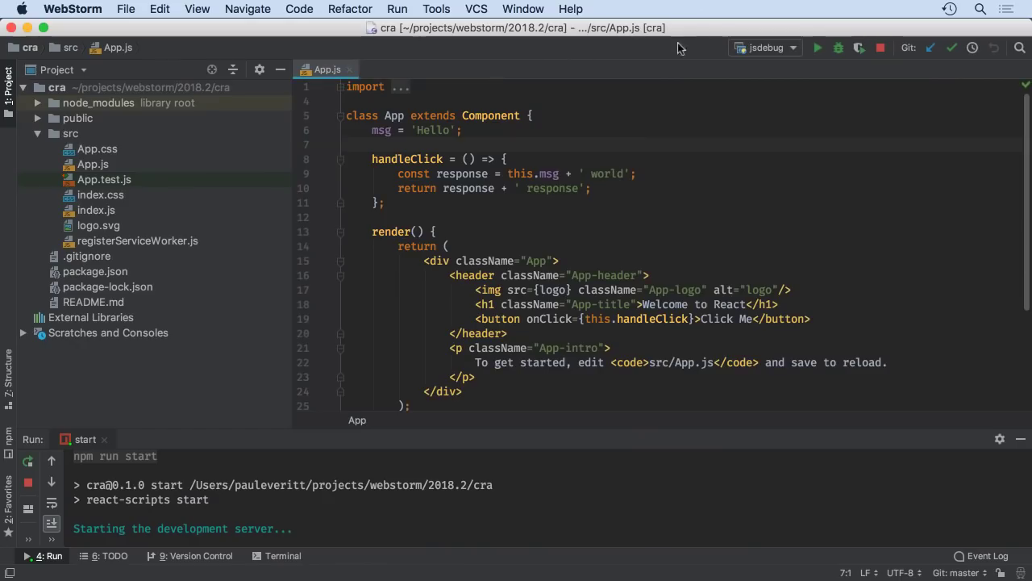
pyautogui.moveTo(859, 47)
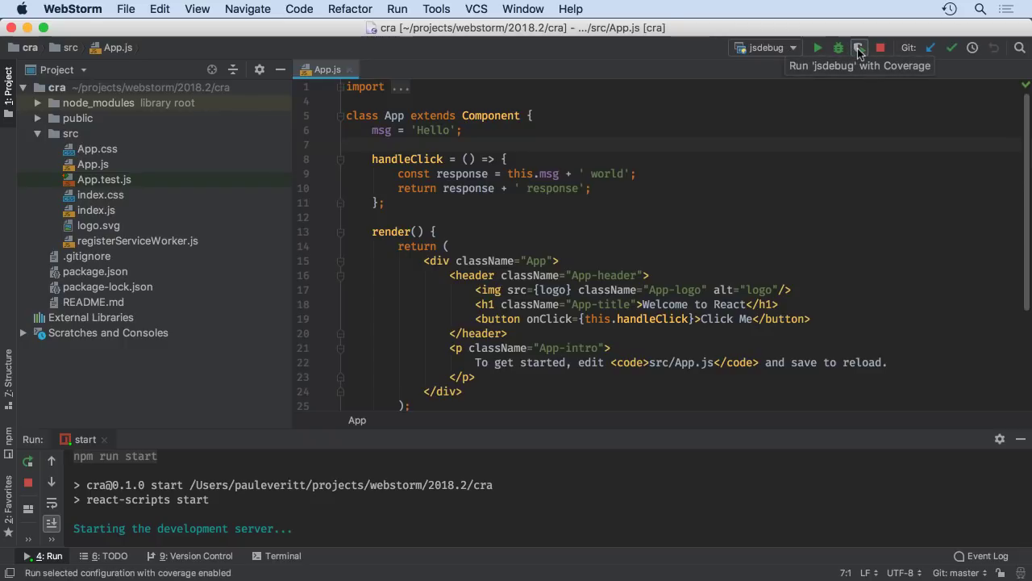
pyautogui.moveTo(859, 48)
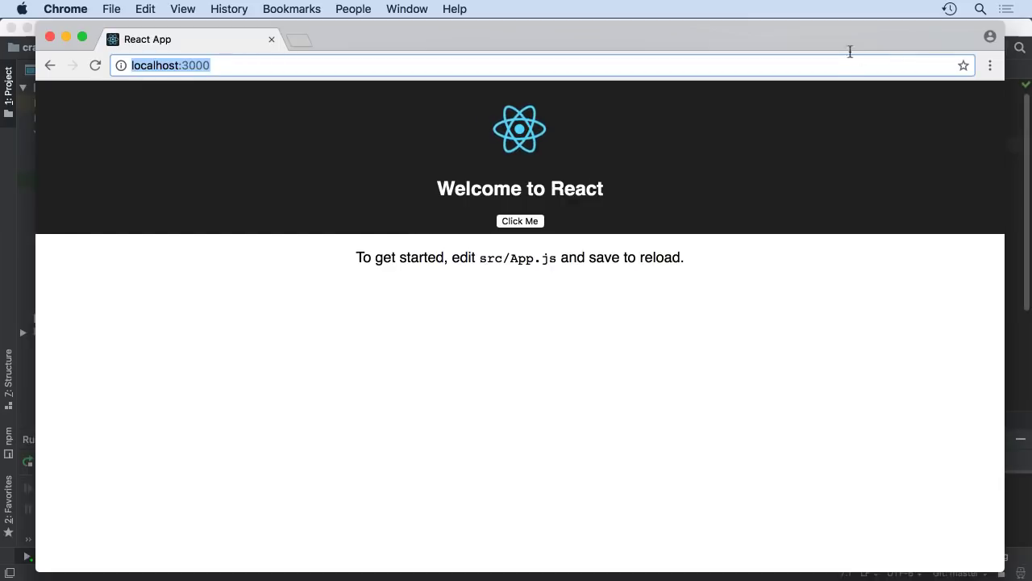
pyautogui.moveTo(567, 275)
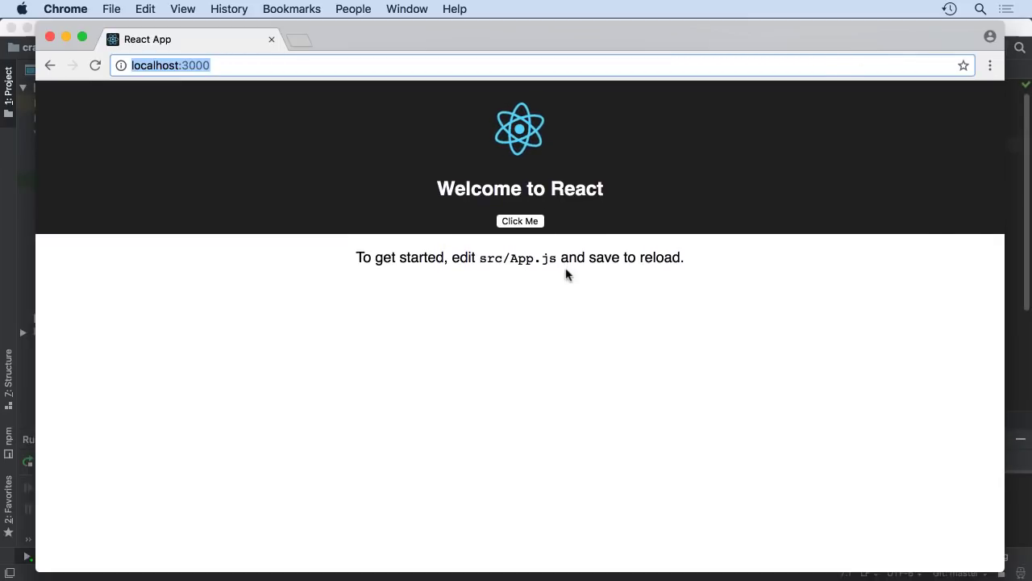
pyautogui.moveTo(419, 211)
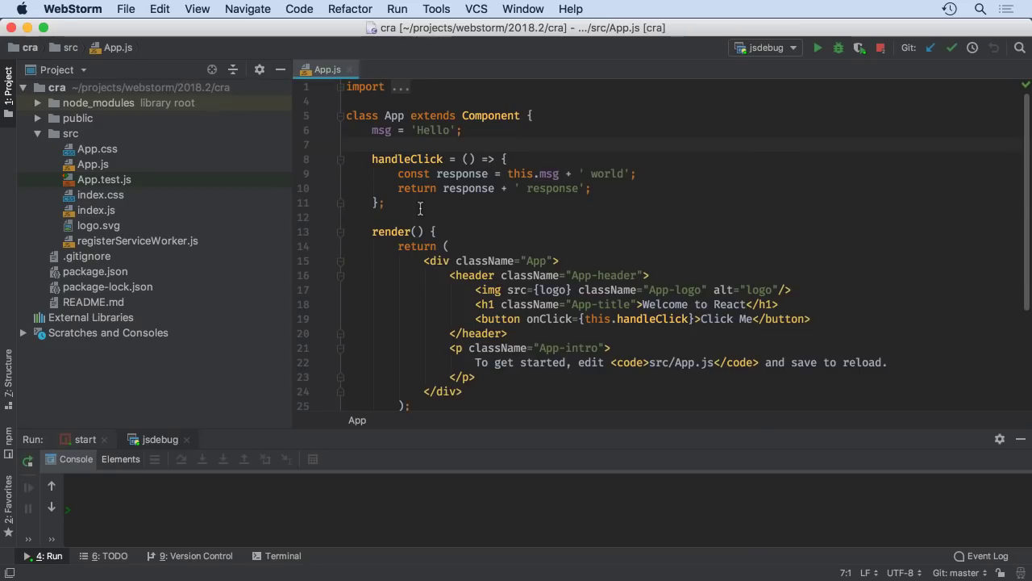
# Stop the jsdebug run and check the src folder's 35% line coverage
pyautogui.click(881, 47)
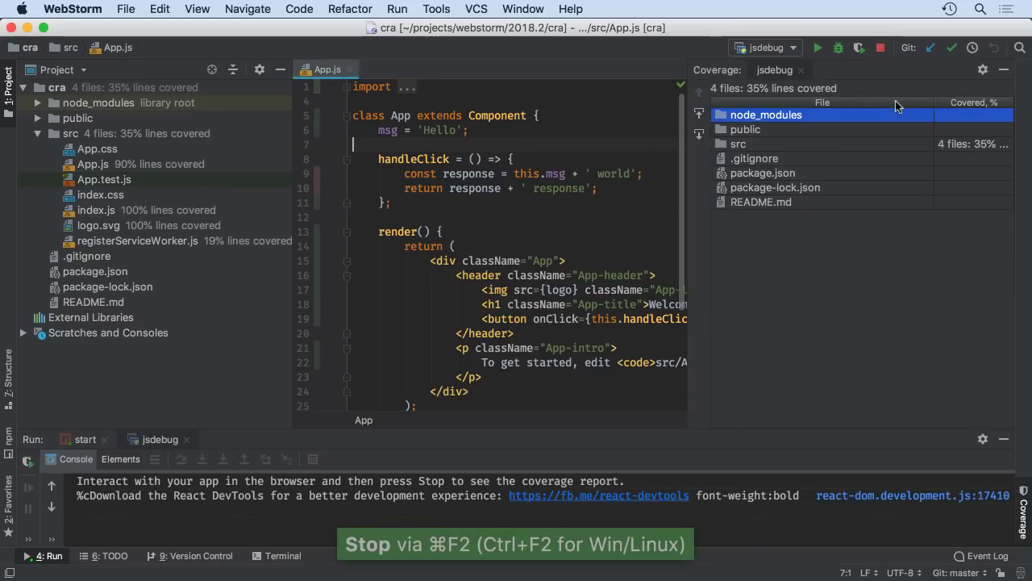
pyautogui.moveTo(960, 143)
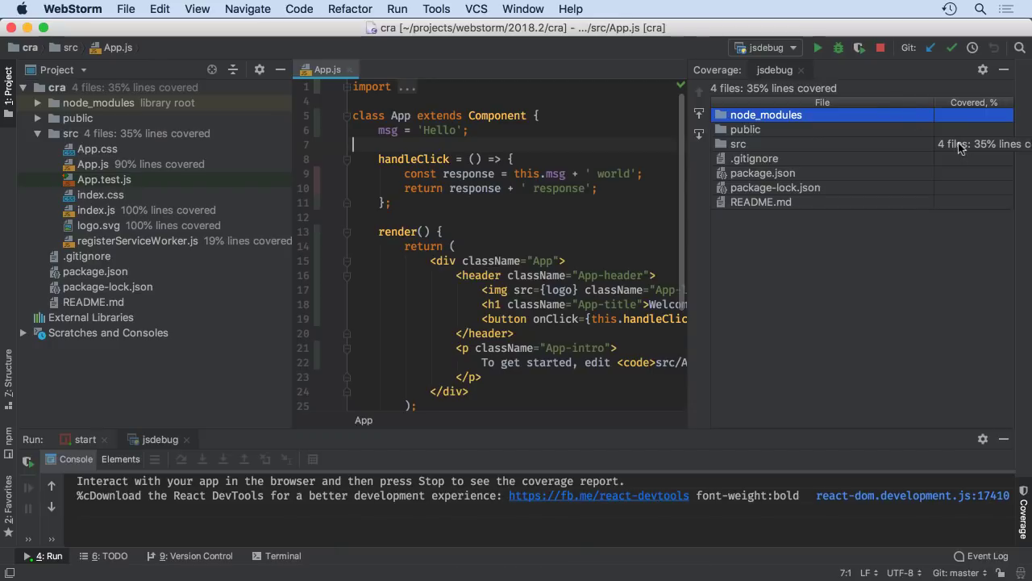
pyautogui.click(512, 173)
pyautogui.write('comp')
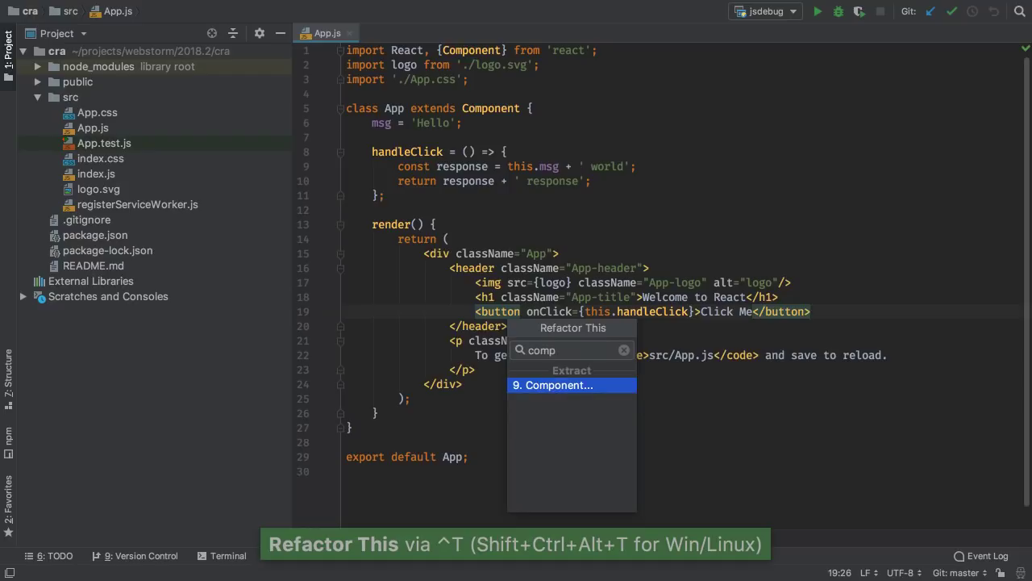
# Extract the Click Me markup as a functional 'Button' component and select its handleClick prop
pyautogui.click(553, 384)
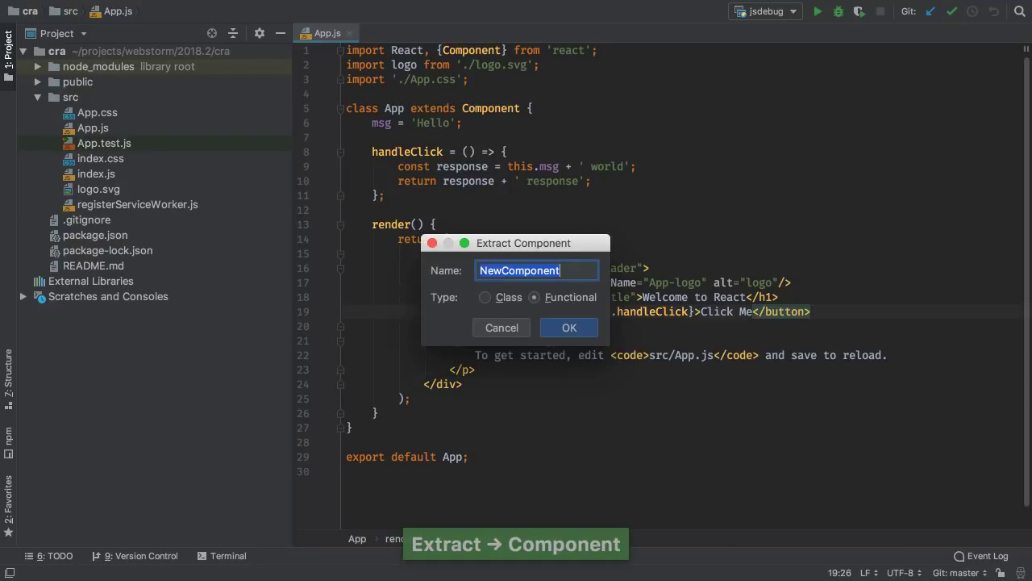
pyautogui.write('Button')
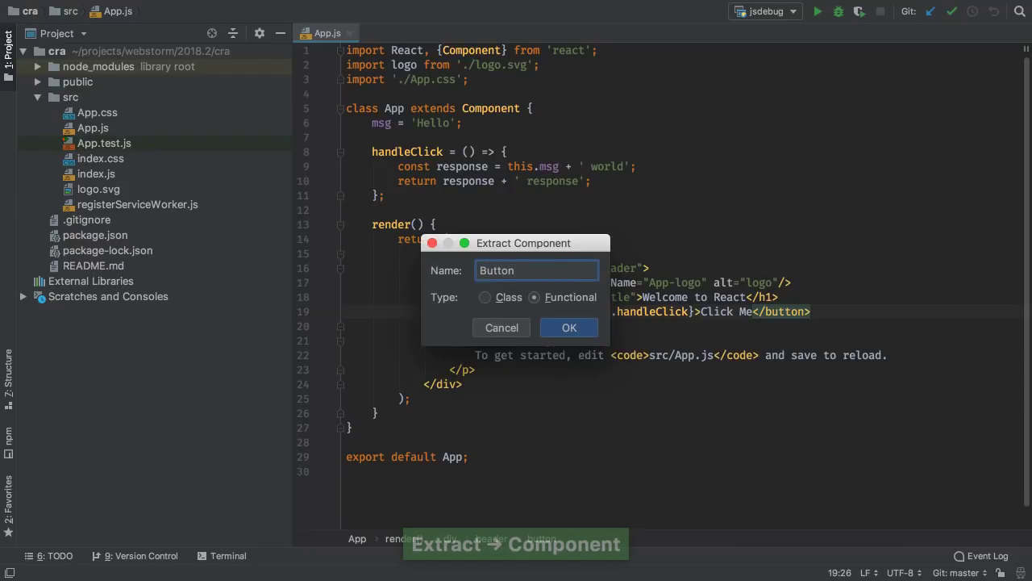
pyautogui.click(569, 327)
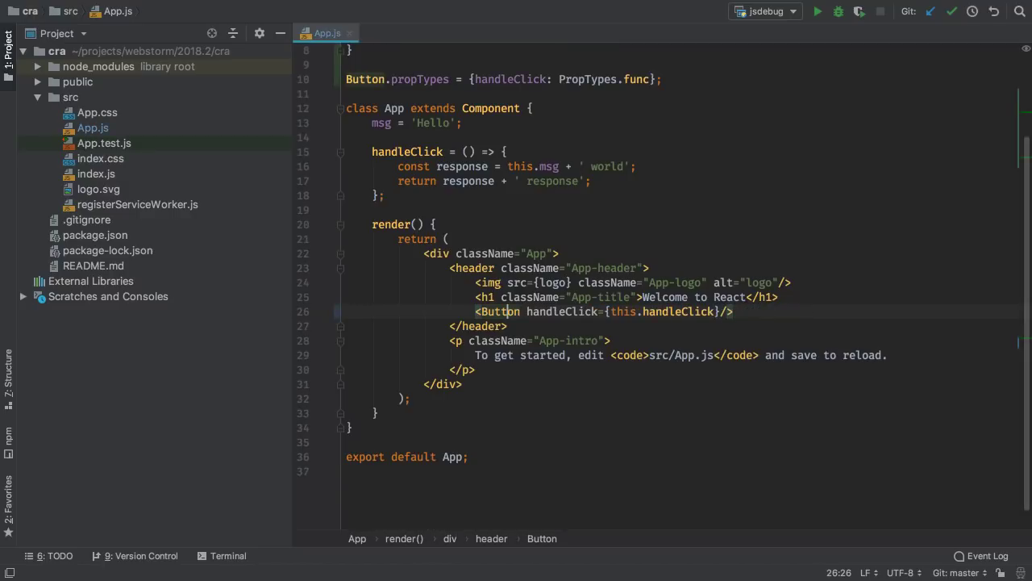
pyautogui.scroll(3)
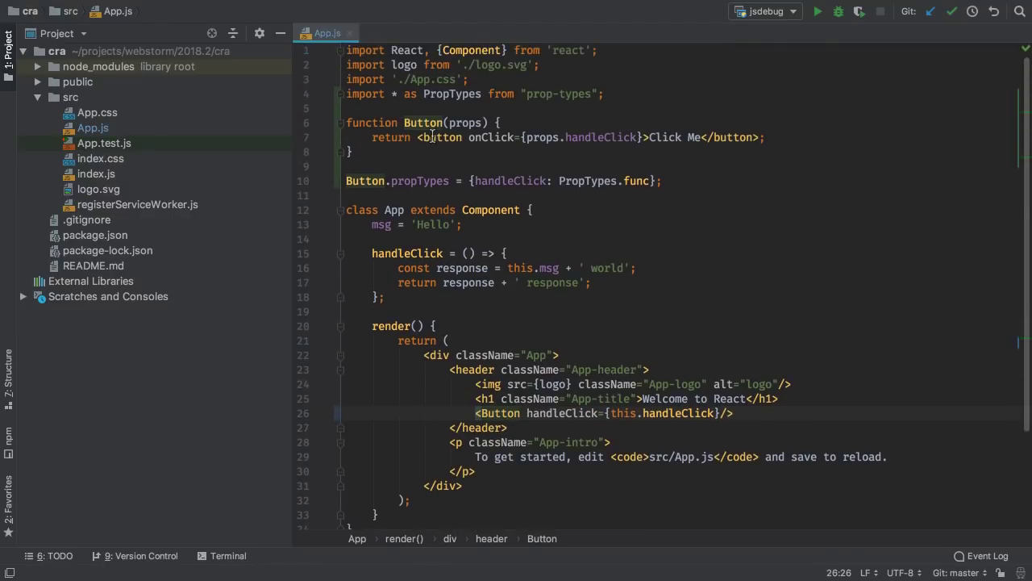
pyautogui.doubleClick(419, 181)
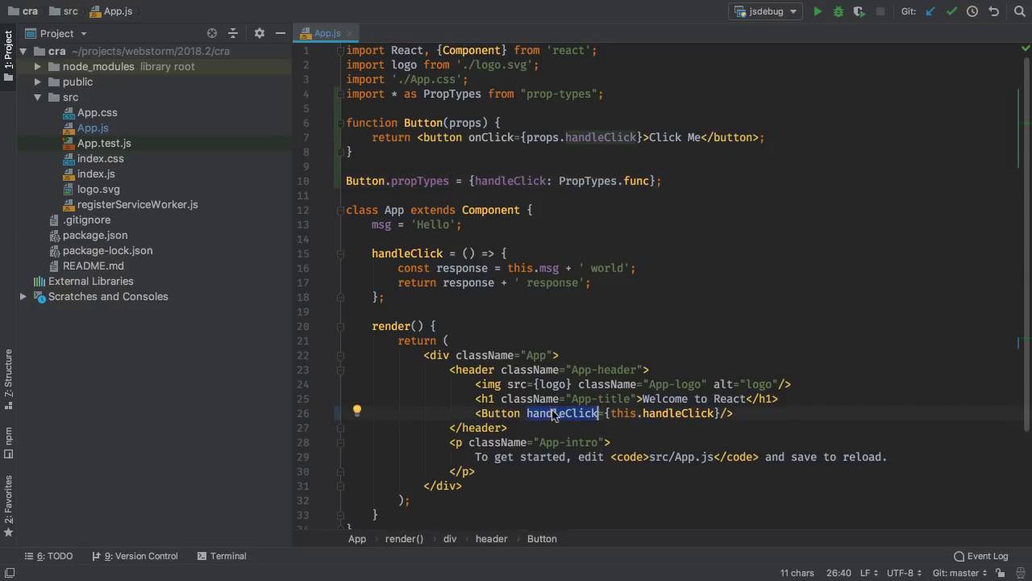
# Move the Button function into Button.js and view App.js importing it
pyautogui.click(430, 122)
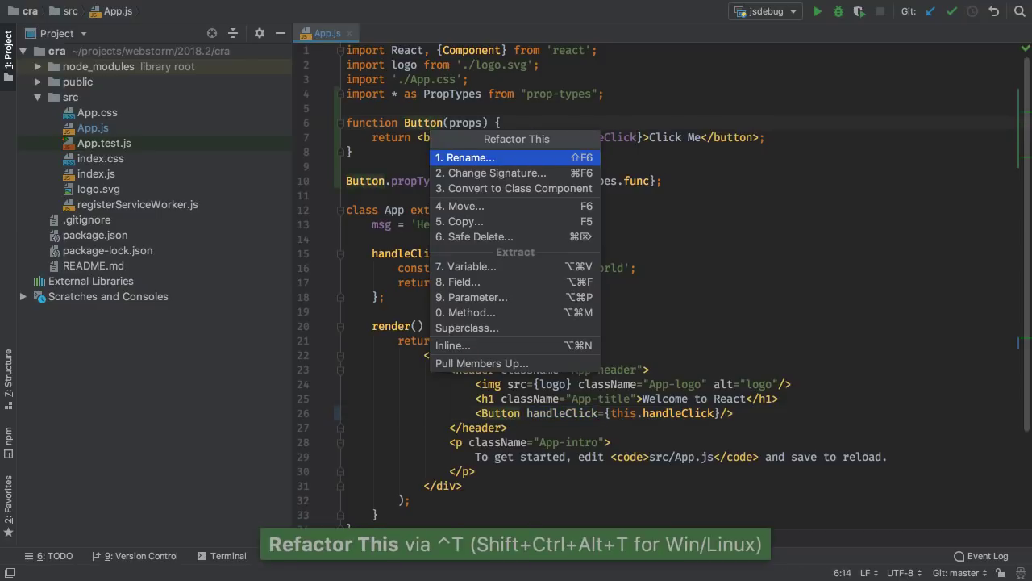
pyautogui.click(463, 205)
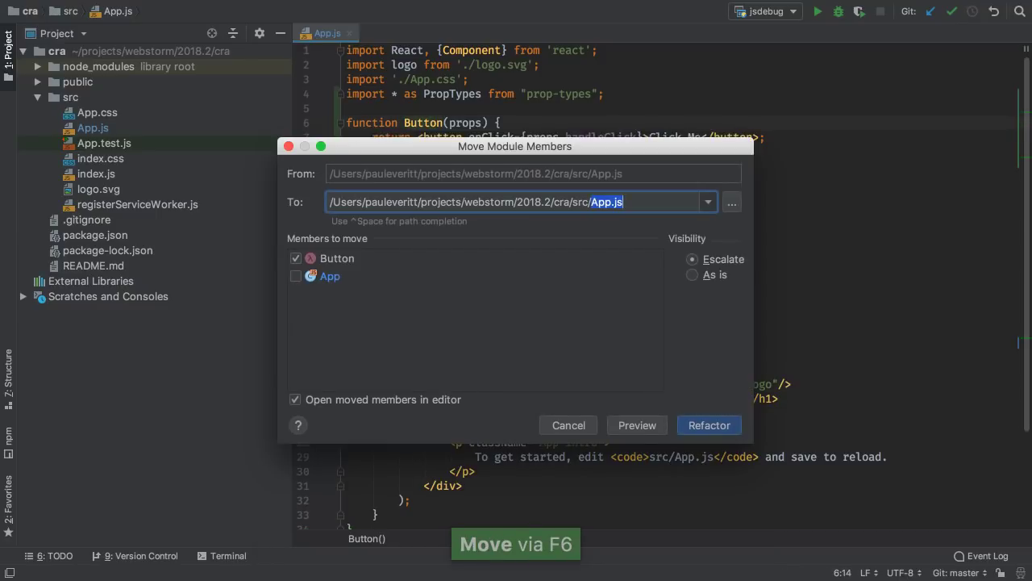
pyautogui.write('Button.js')
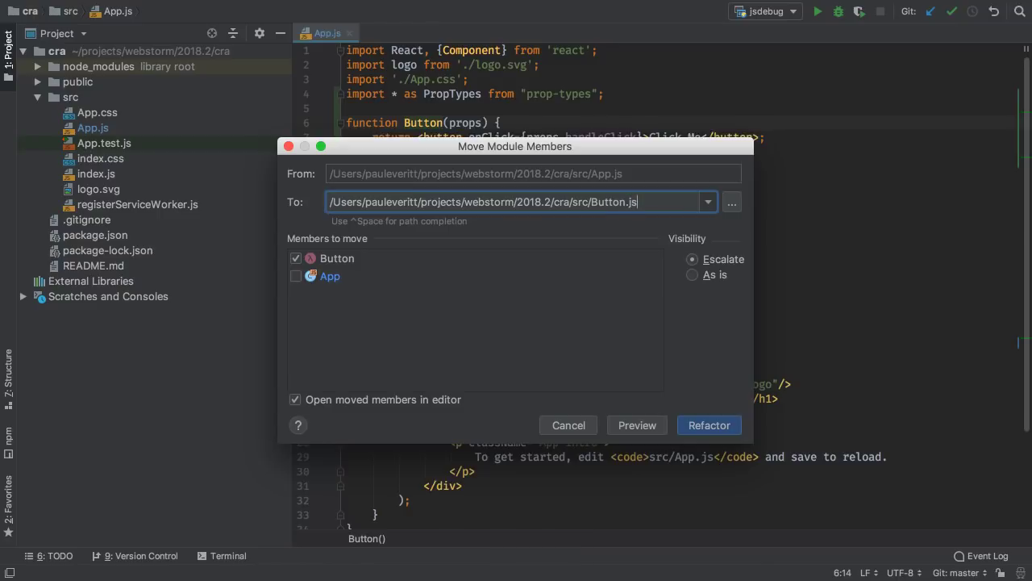
pyautogui.click(708, 425)
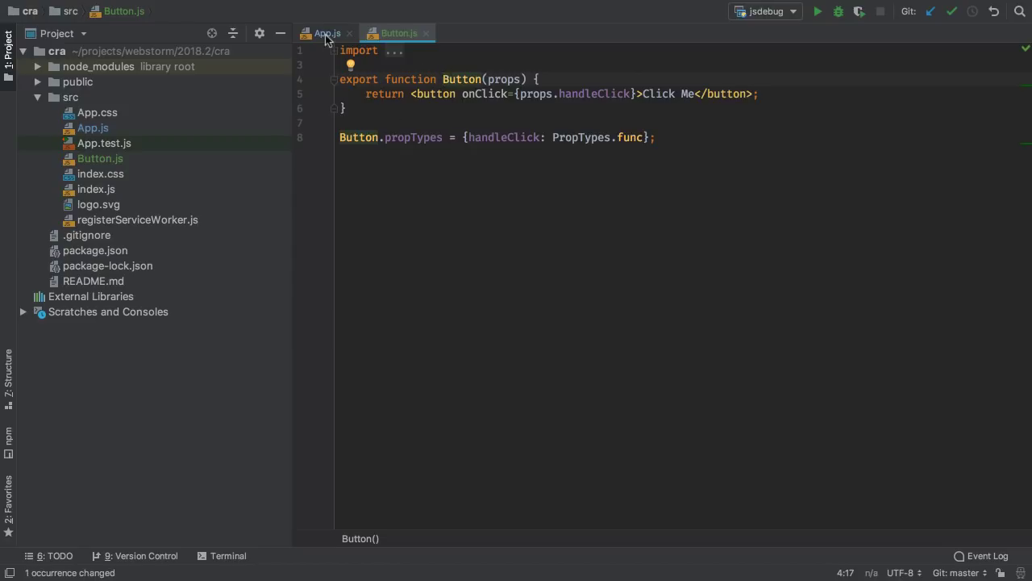
pyautogui.click(326, 33)
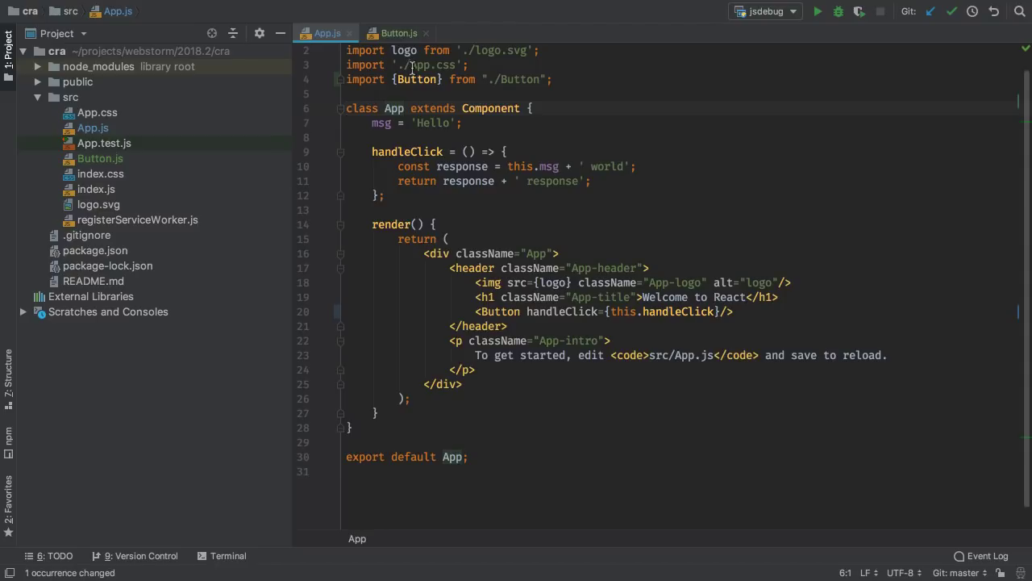
# Search preferences for 'file and code' and view the Code templates tab
pyautogui.click(260, 33)
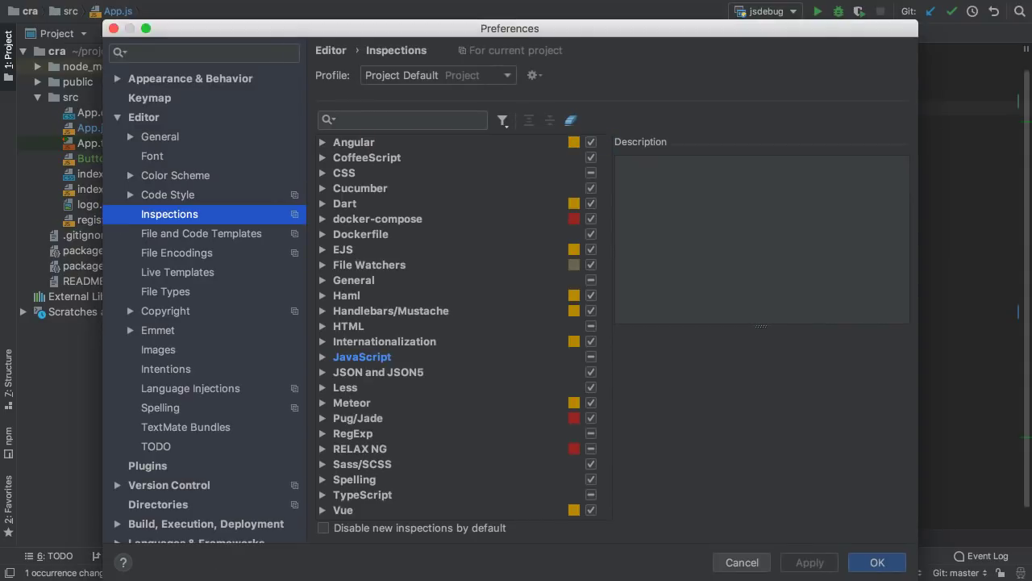
pyautogui.write('file and cod')
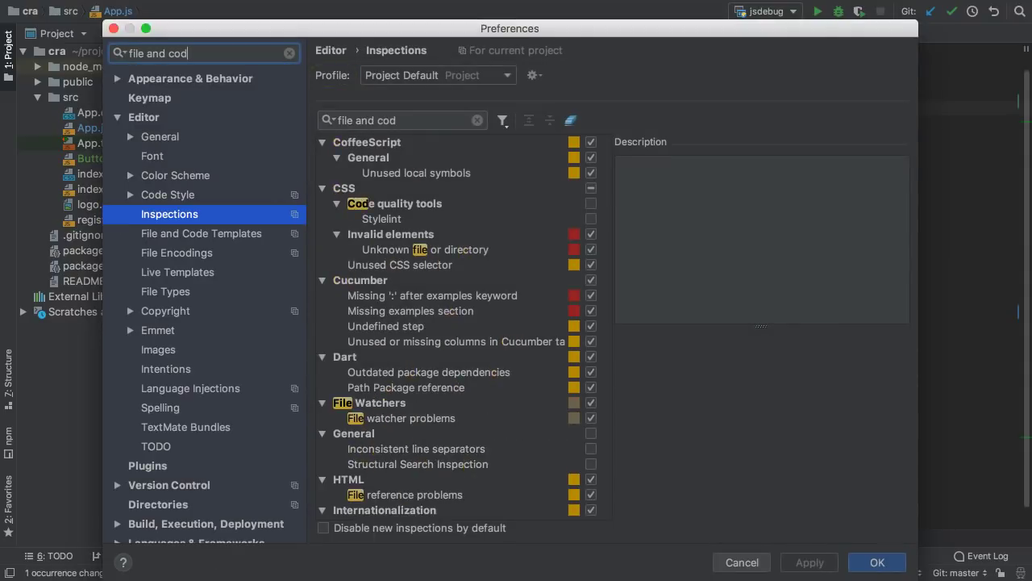
pyautogui.write('e')
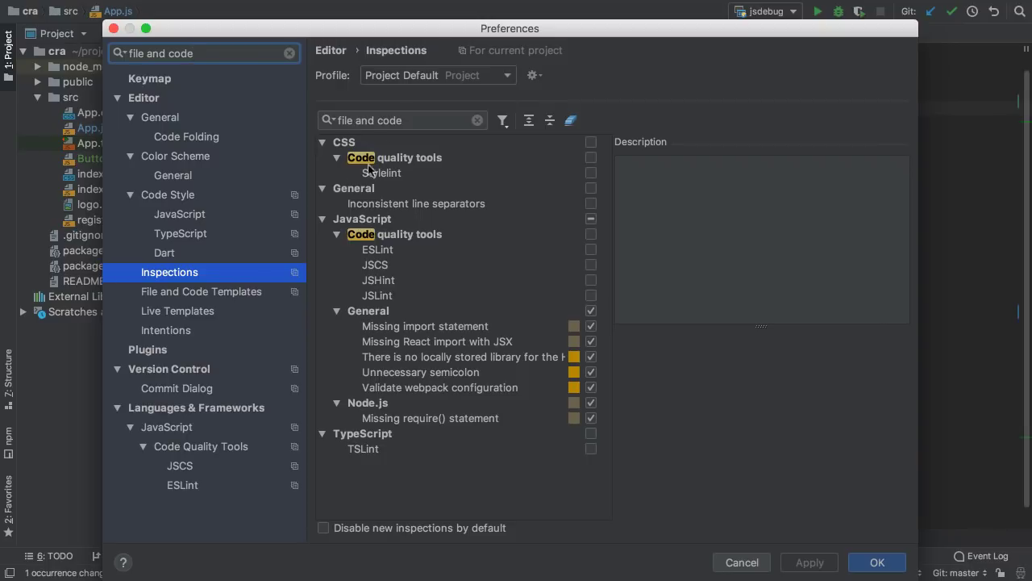
pyautogui.click(200, 291)
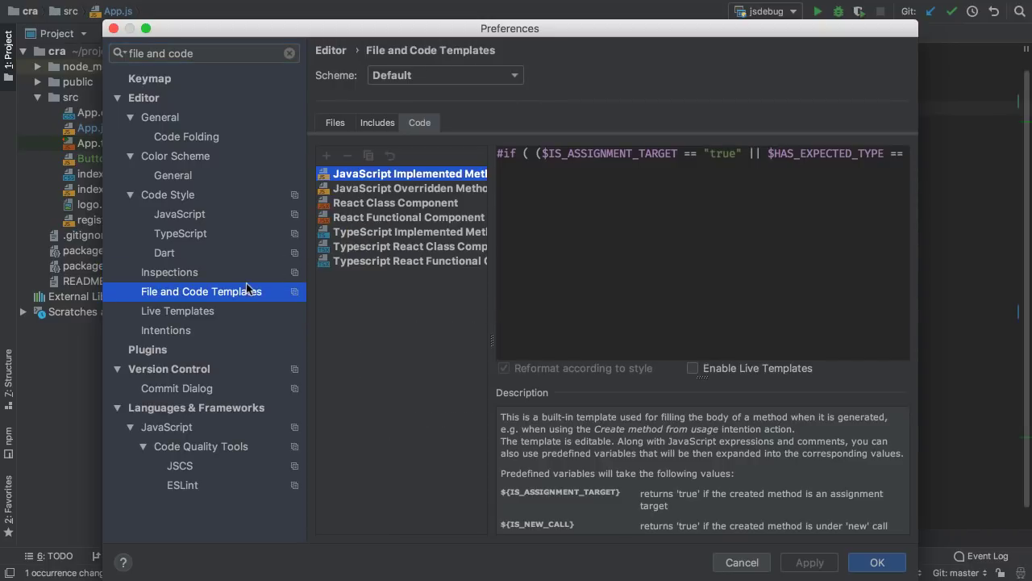
pyautogui.click(409, 217)
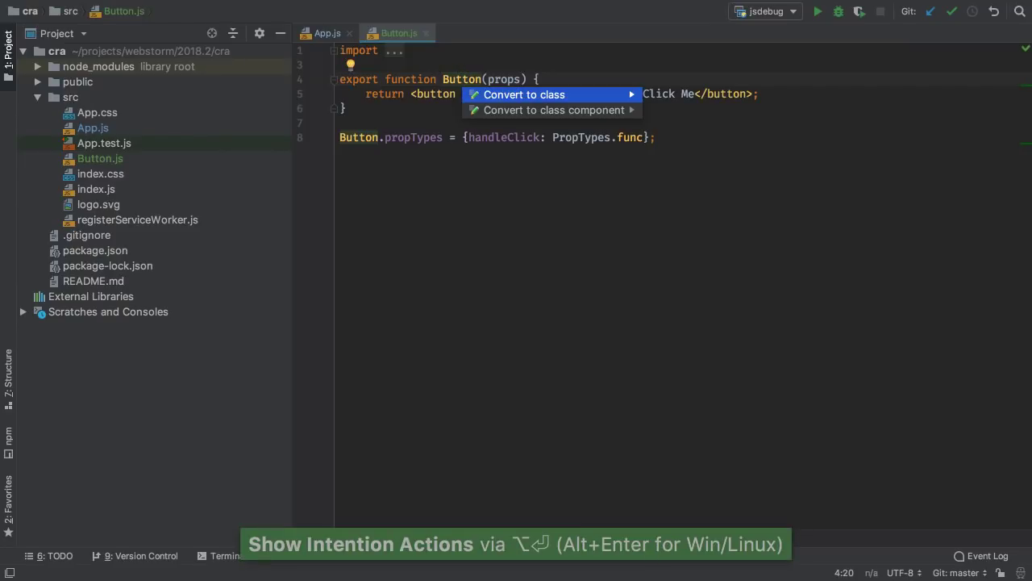
# Unfold the imports and insert an rcjc class component named 'Header' in Button.js
pyautogui.click(524, 95)
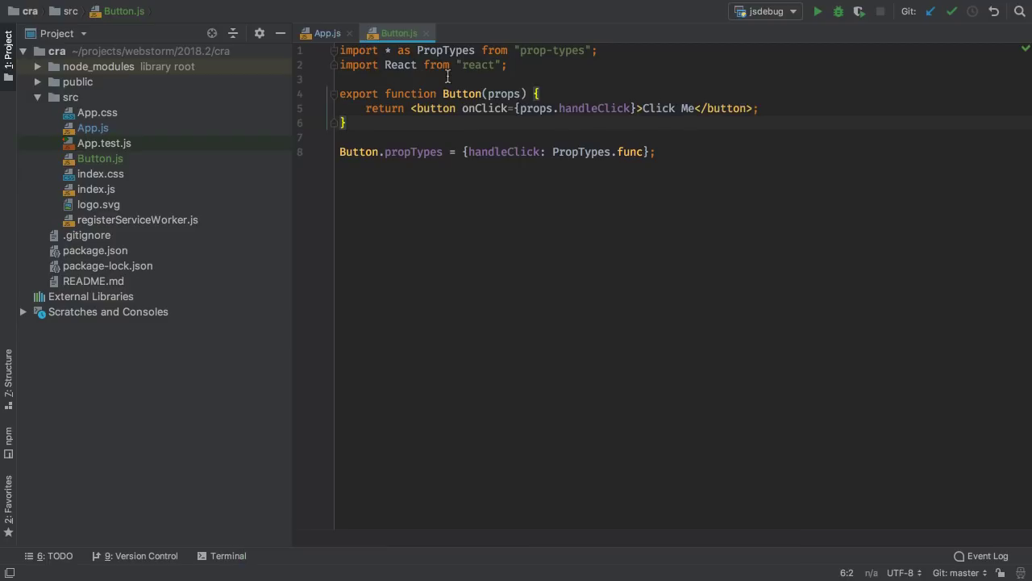
pyautogui.press('Enter')
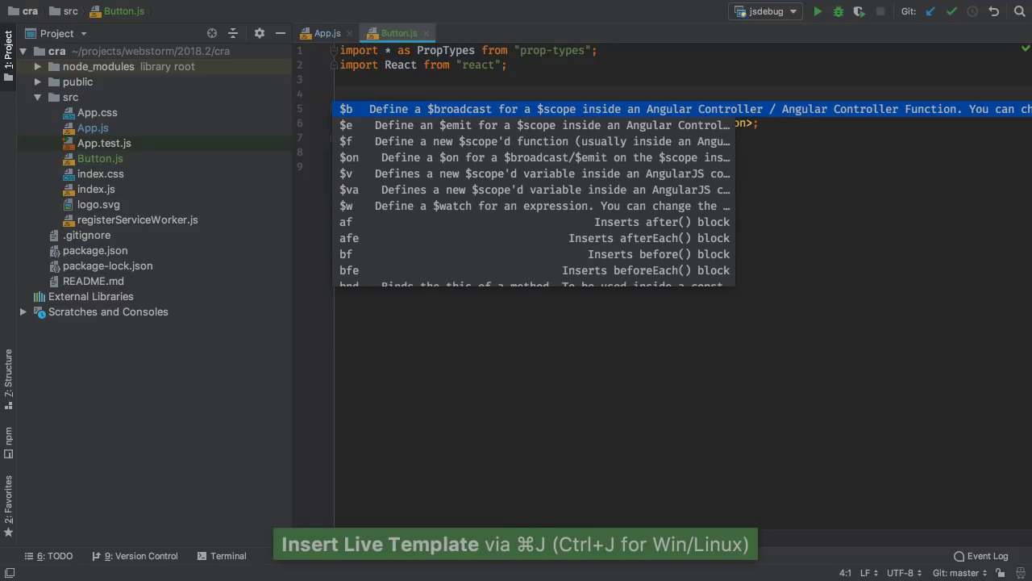
pyautogui.write('rcjc')
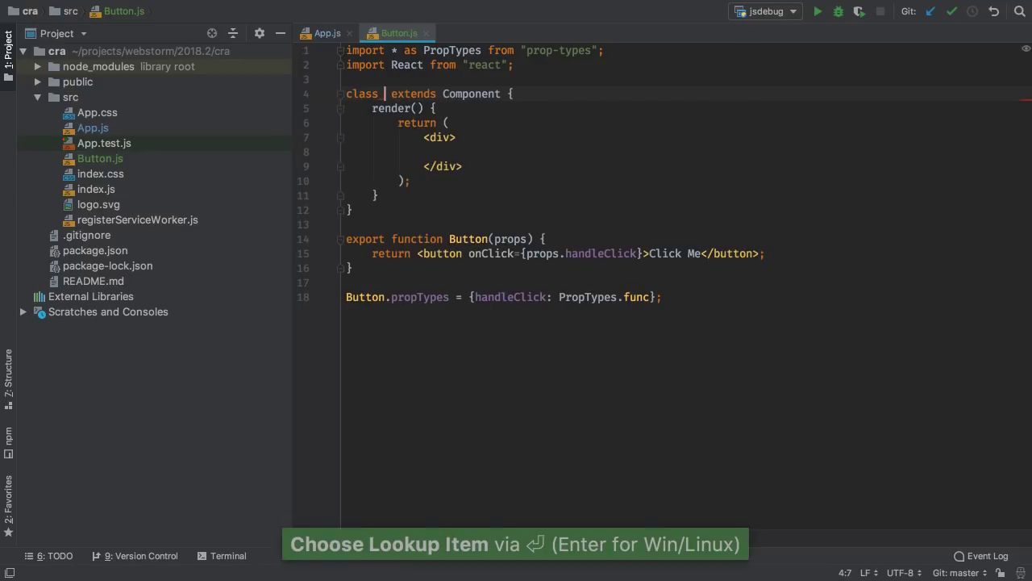
pyautogui.write('Header')
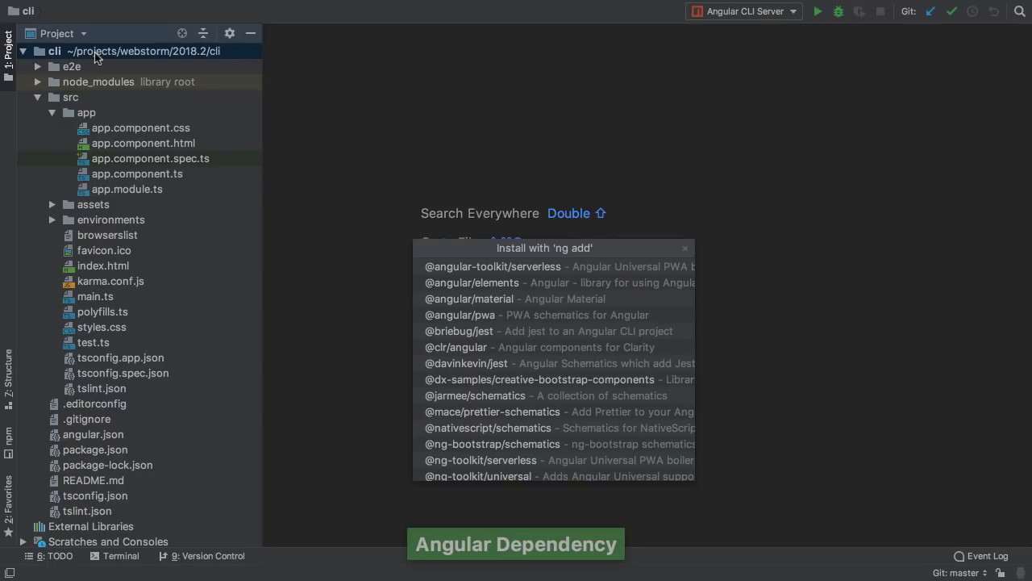
pyautogui.write('materi')
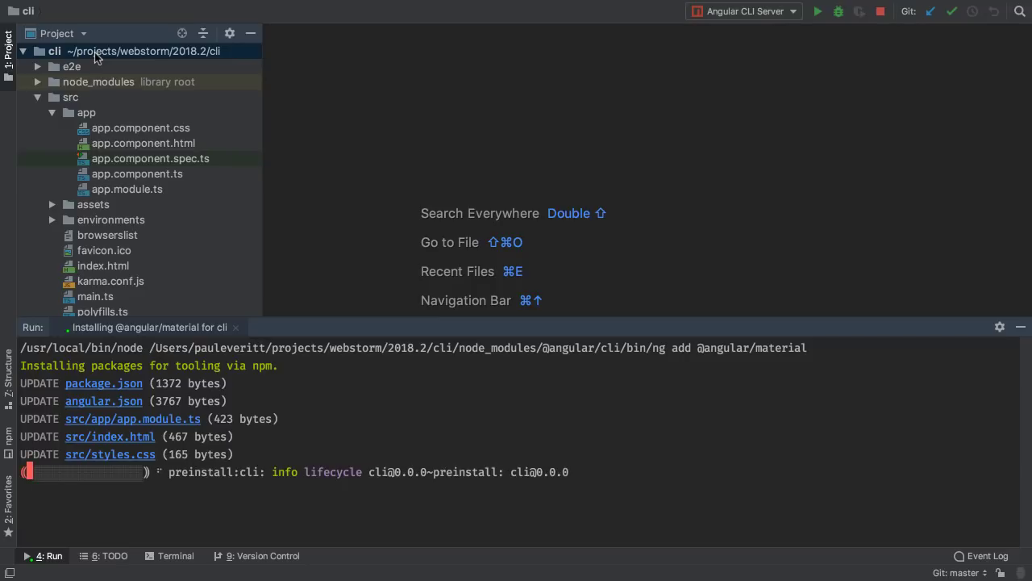
pyautogui.click(262, 555)
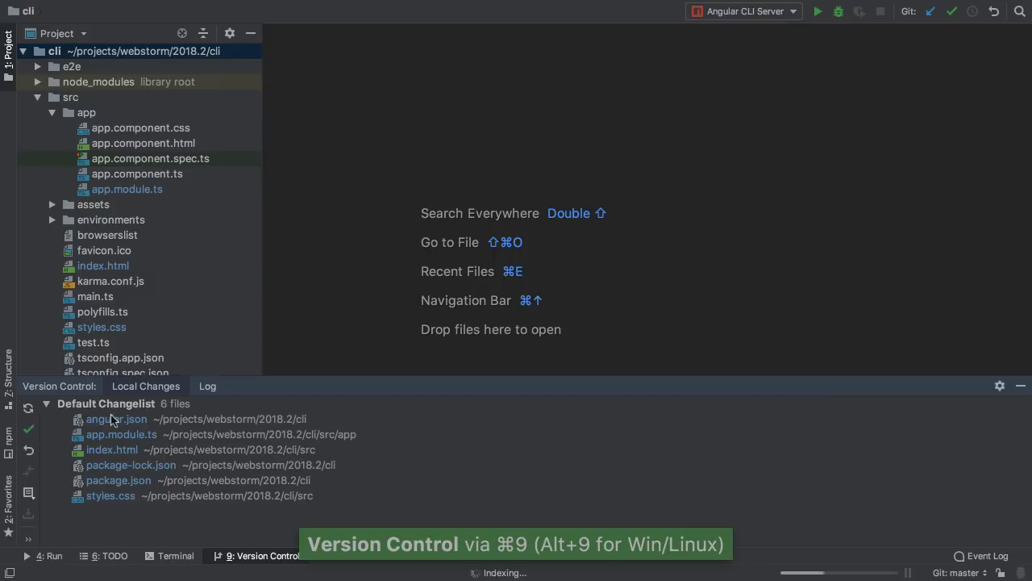
pyautogui.click(116, 419)
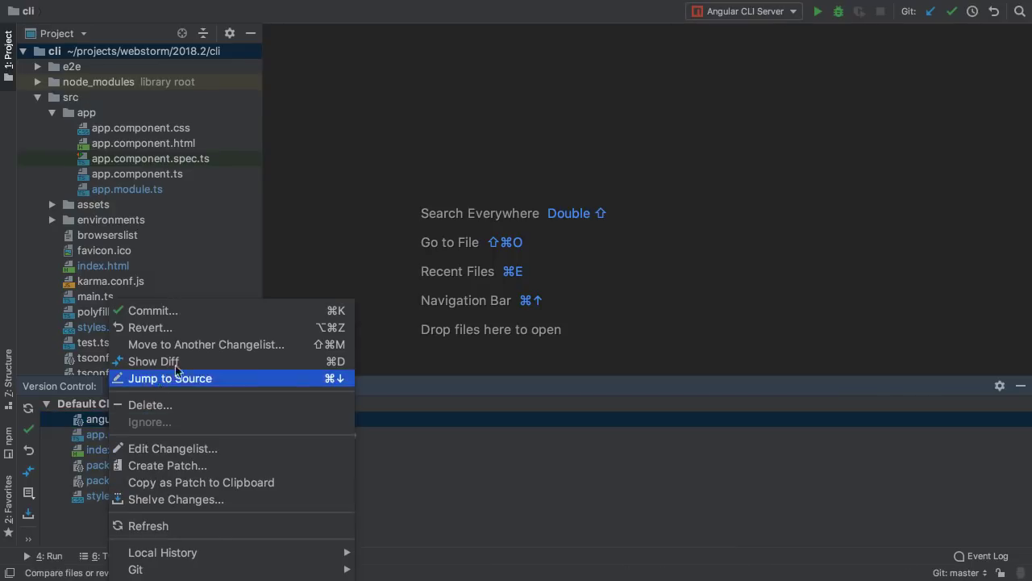
pyautogui.click(153, 360)
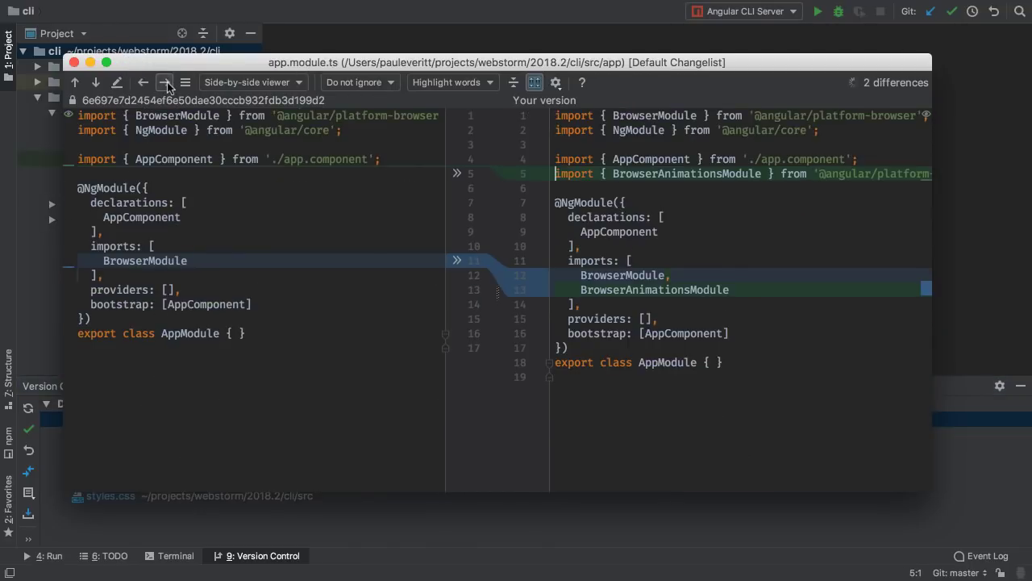
pyautogui.click(166, 81)
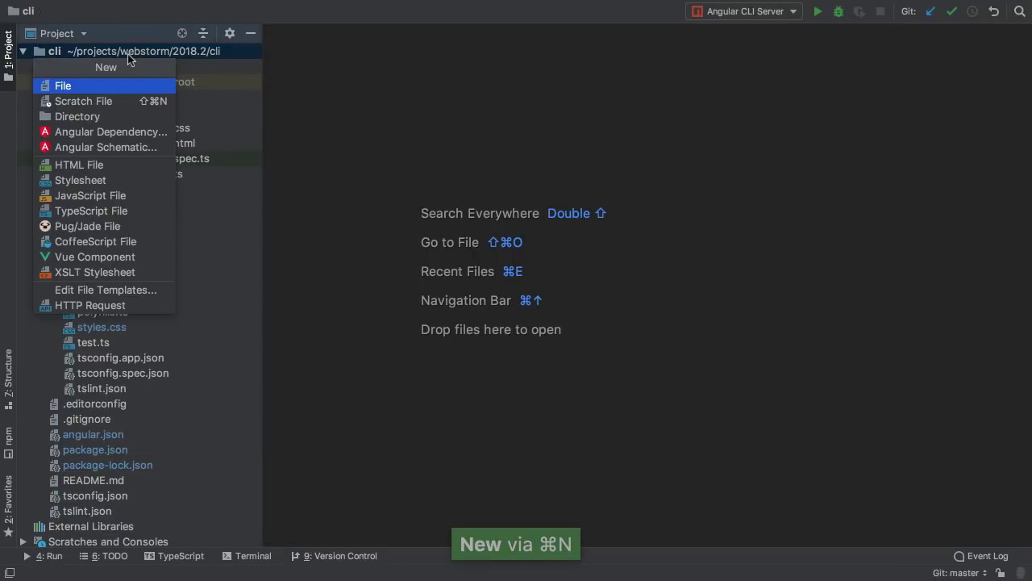
pyautogui.write('an')
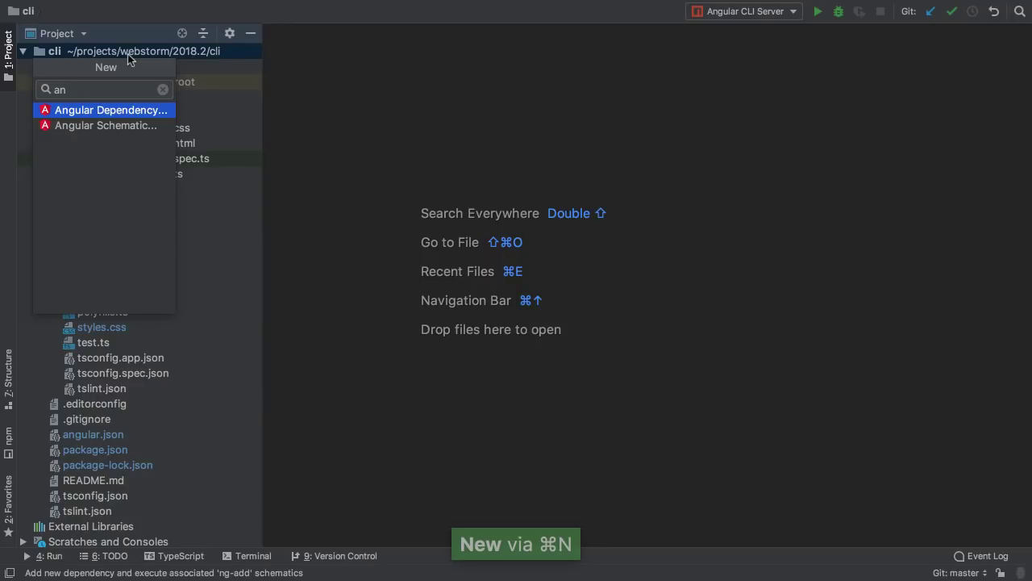
pyautogui.click(105, 125)
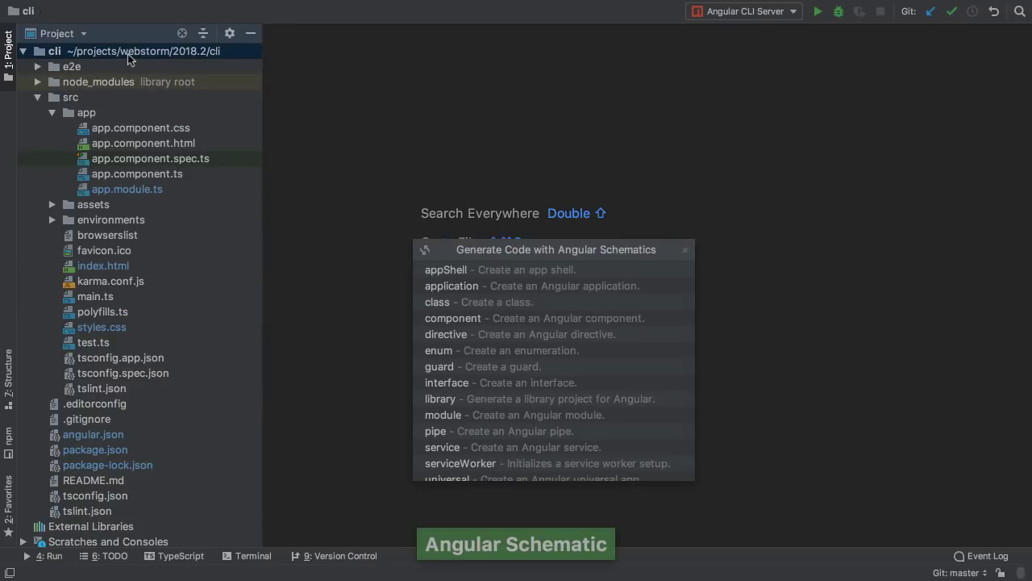
pyautogui.write('ma')
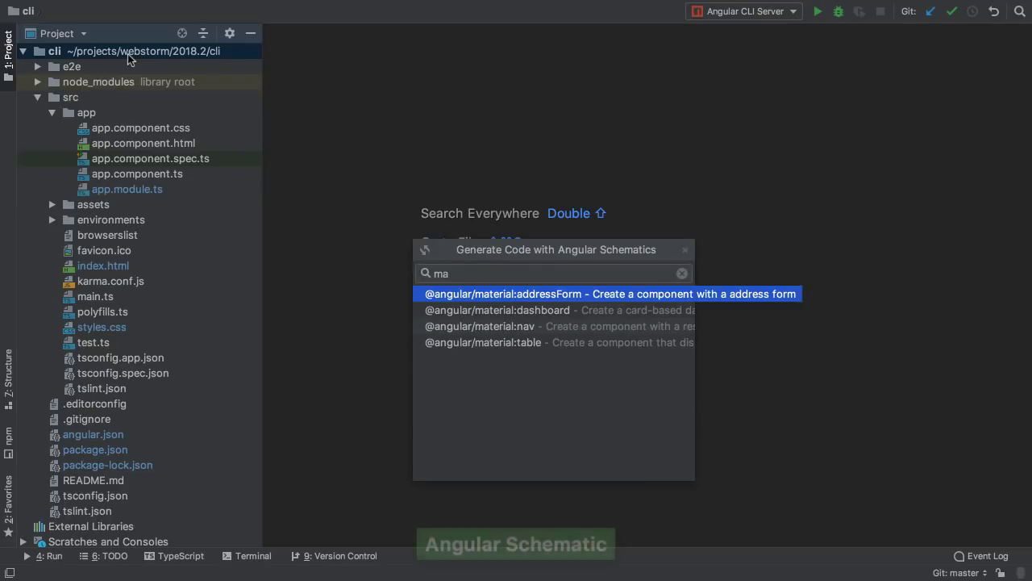
pyautogui.write('terd')
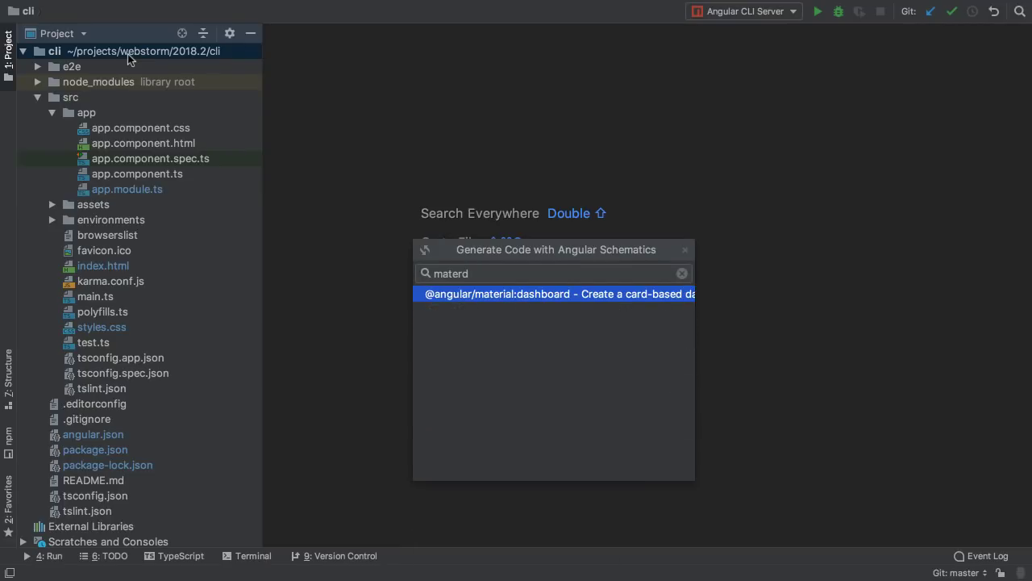
pyautogui.click(559, 294)
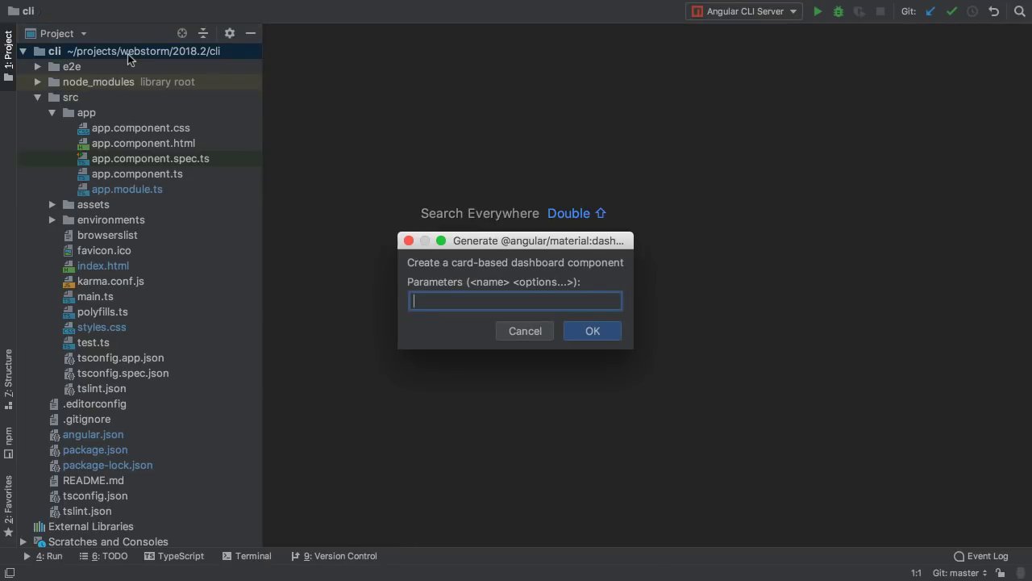
pyautogui.write('mydas')
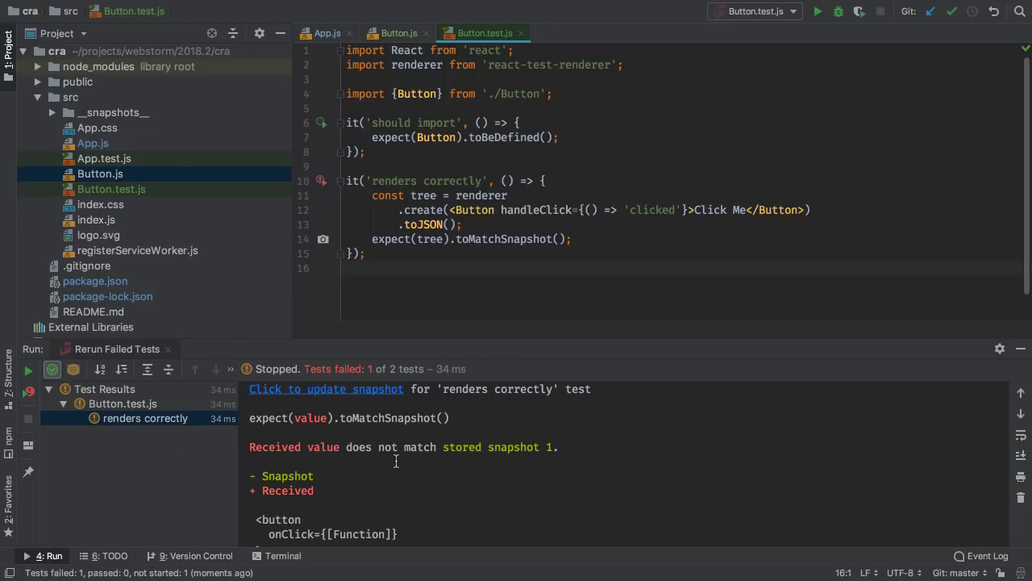
# Scroll the Run output and open the snapshot difference viewer
pyautogui.scroll(-3)
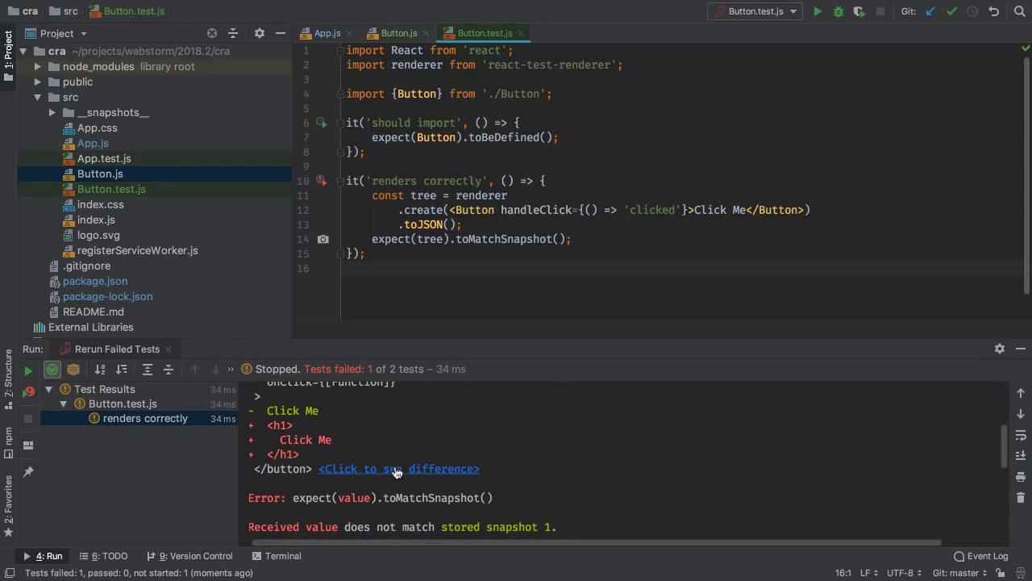
pyautogui.click(398, 468)
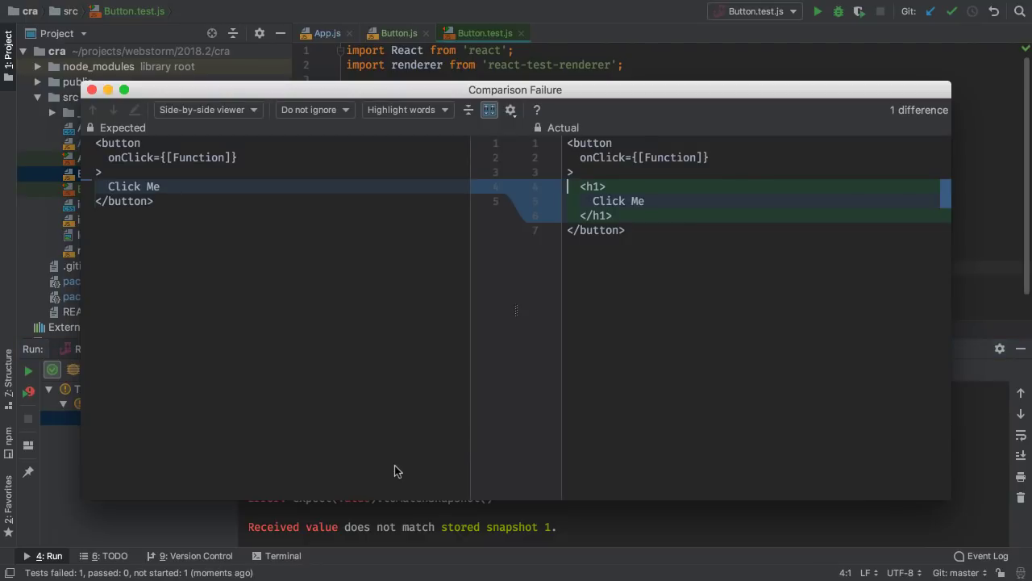